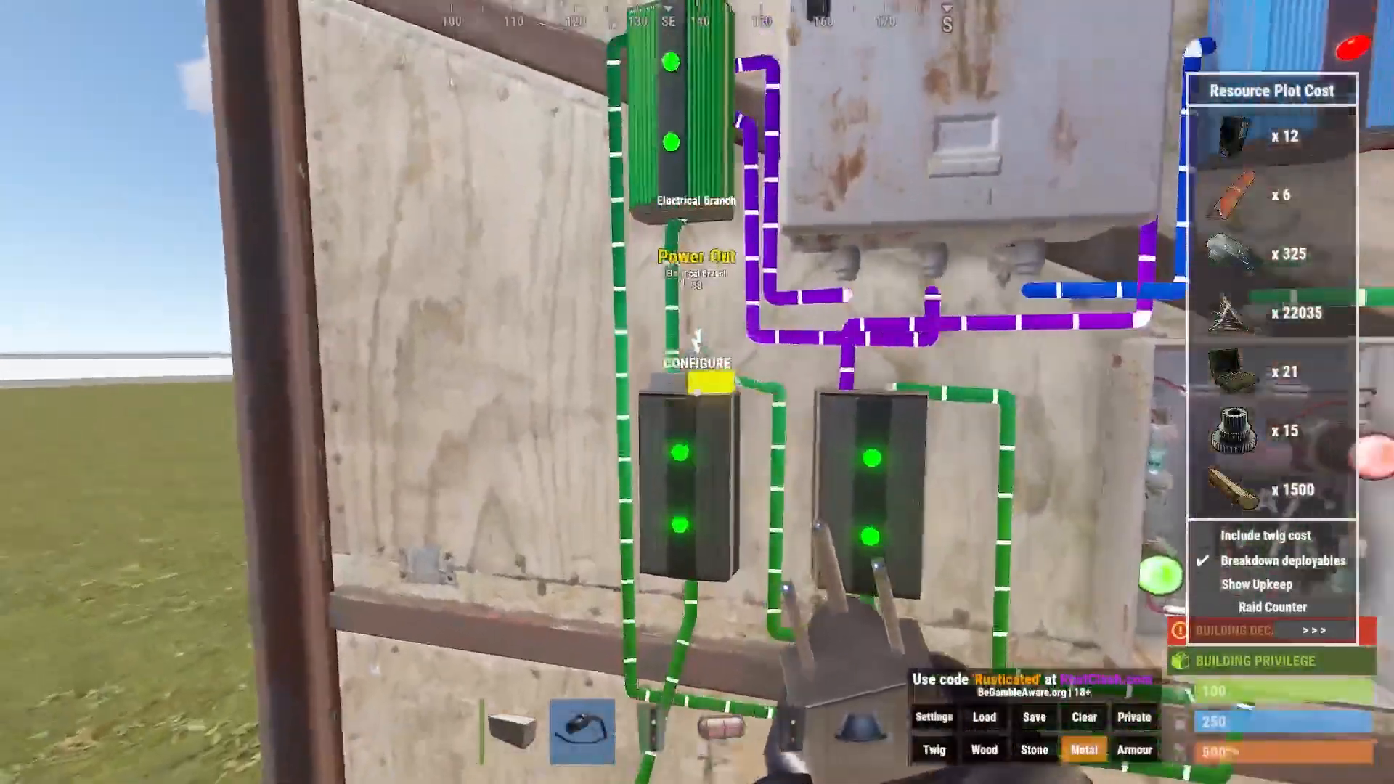
Set the first electrical branch to forward 60 power to the memory cell
left_click(698, 364)
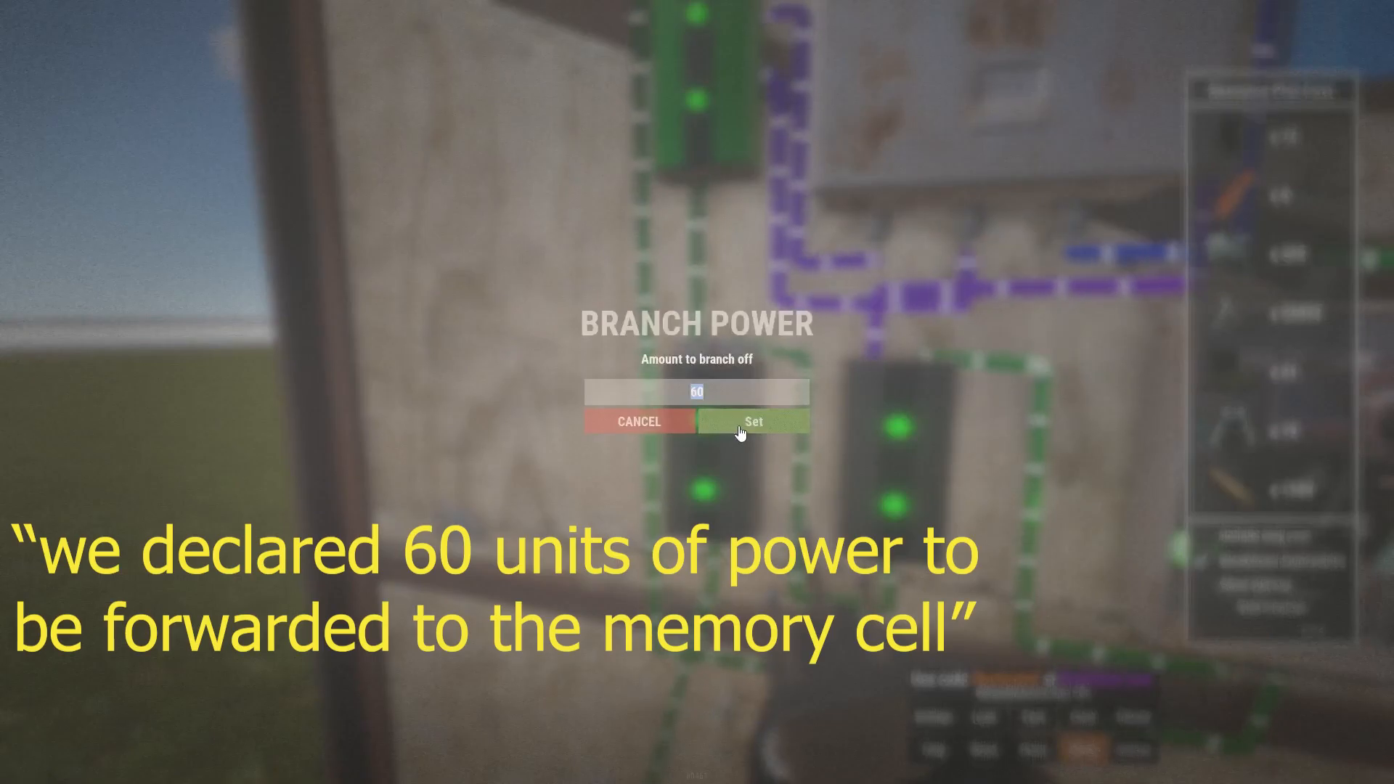
left_click(751, 421)
type("4")
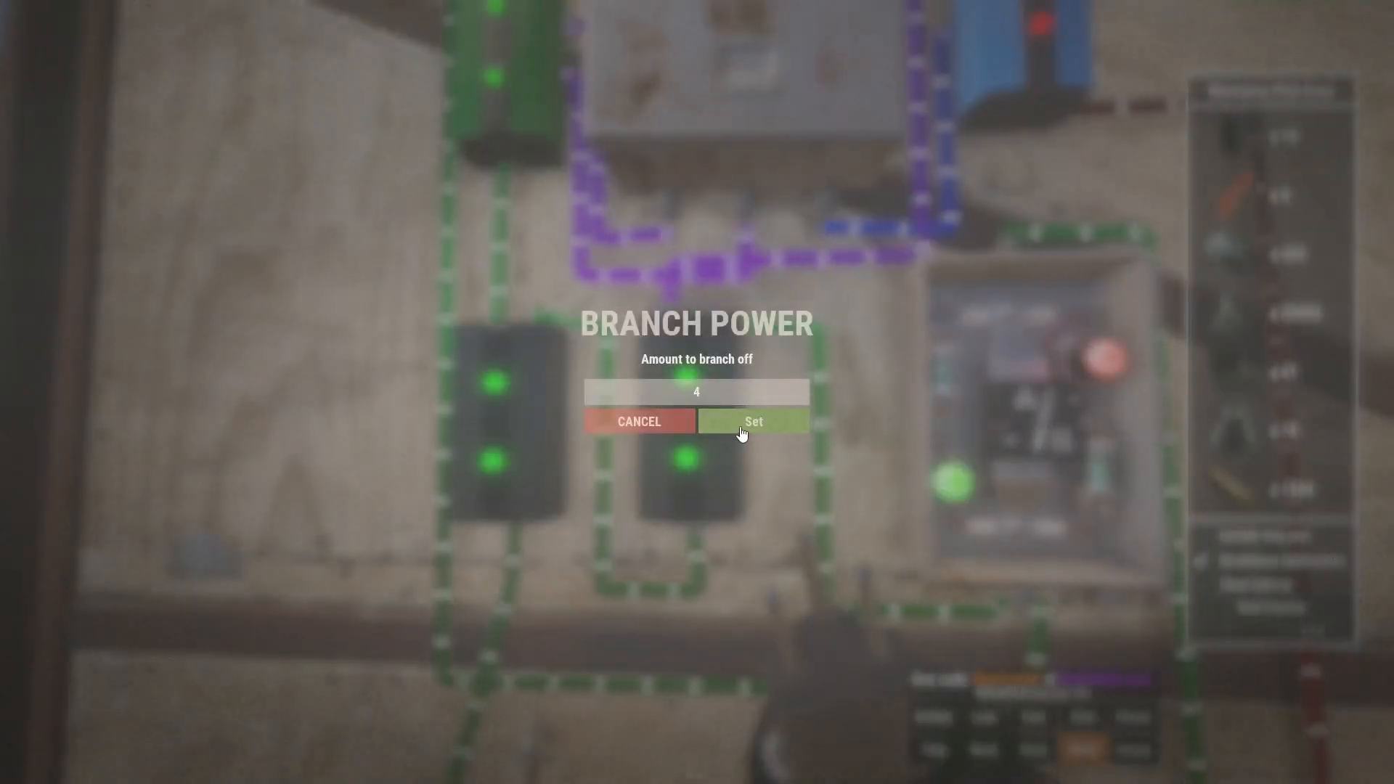
Set the second electrical branch's branch-off amount to 4 power
left_click(752, 421)
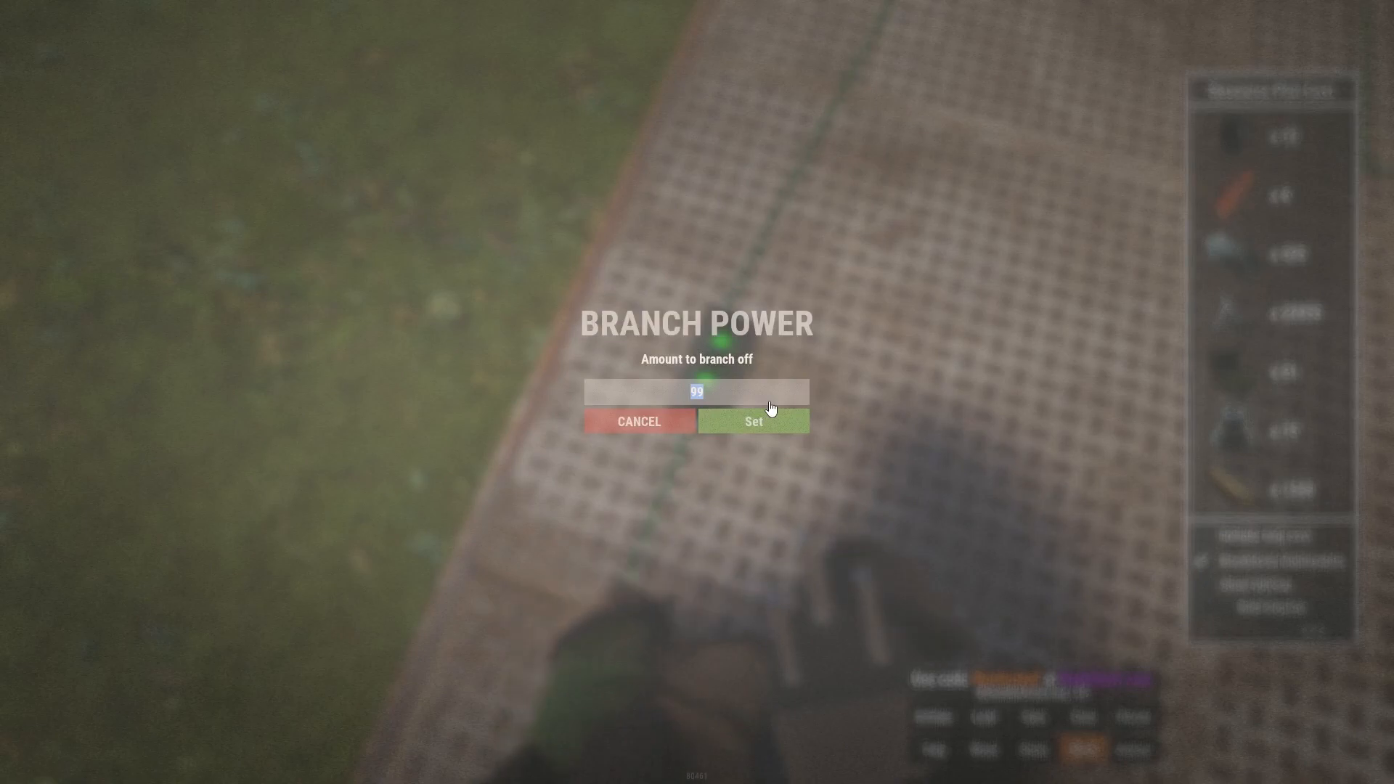
Replace the floor branch's 99 power amount with 50 and confirm it
left_click(752, 420)
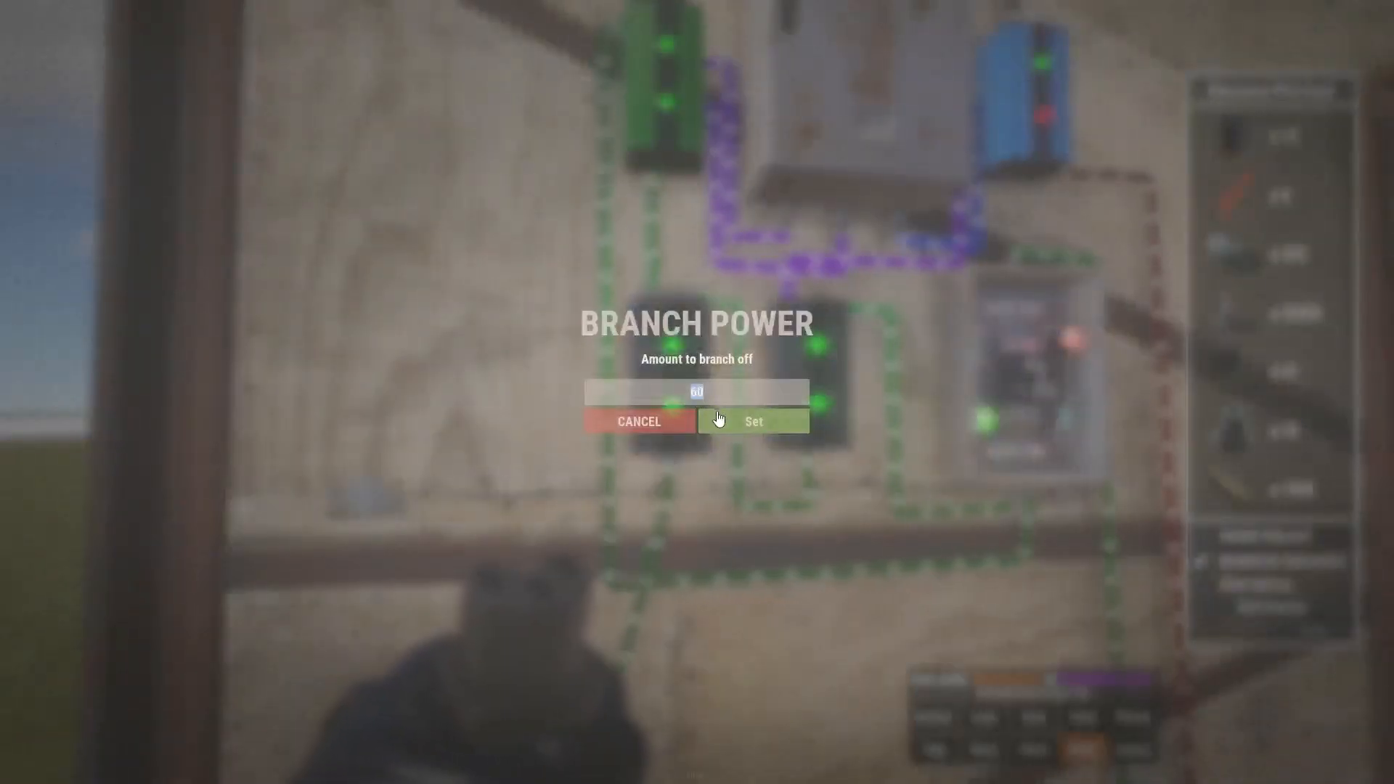
left_click(753, 420)
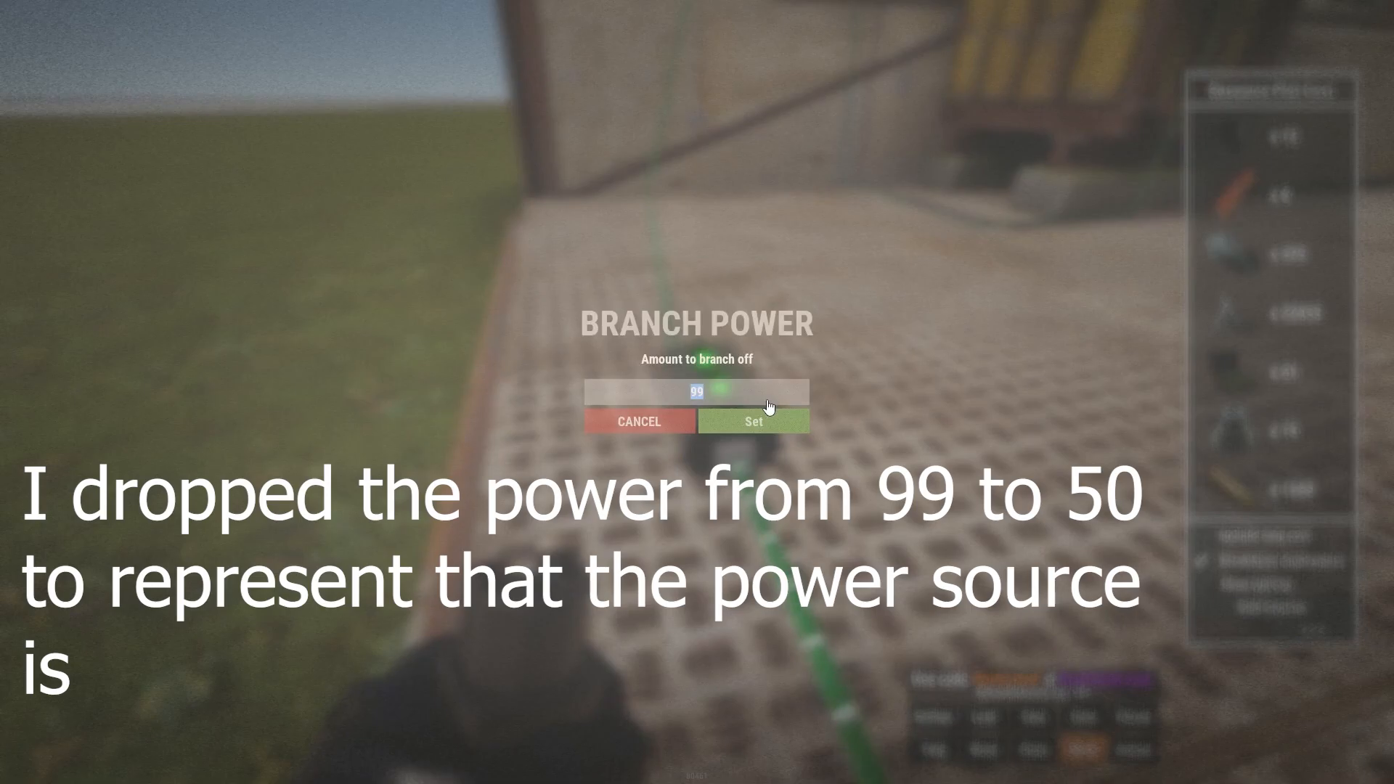
left_click(752, 421)
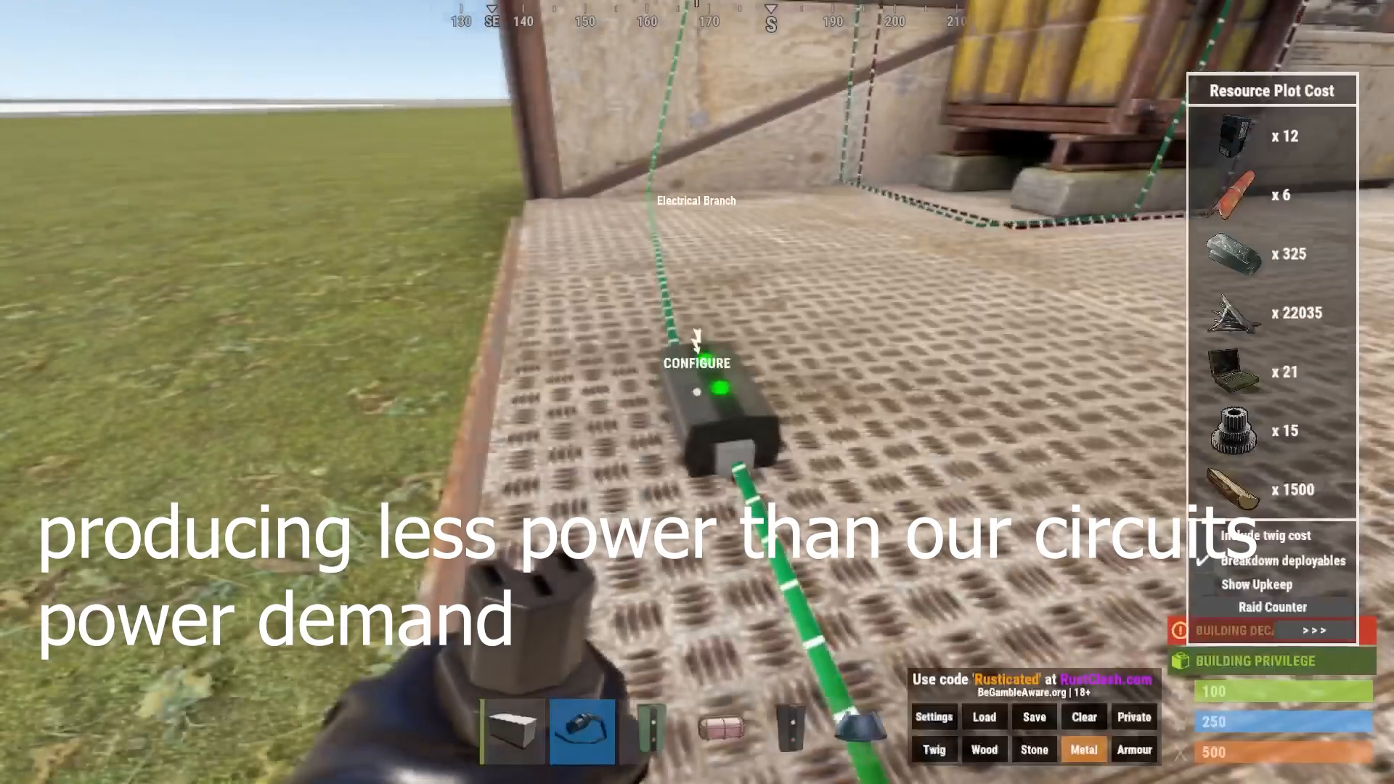